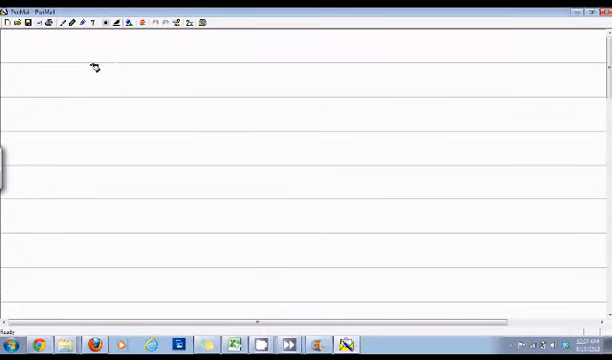
mouse_move(92, 79)
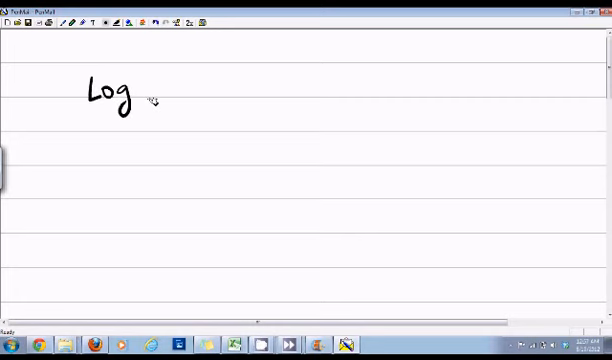
Handwrite Log with its base-10 subscript at the top, starting 10 × 10 = below.
left_click_drag(140, 105, 155, 115)
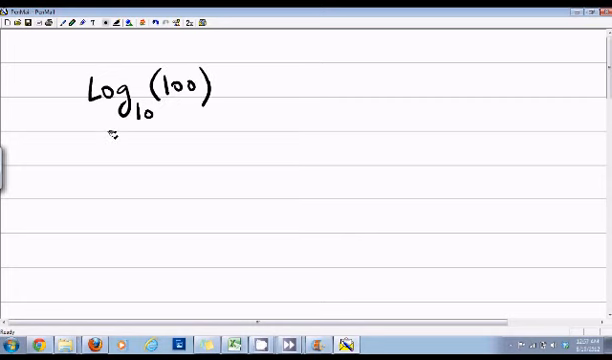
mouse_move(170, 112)
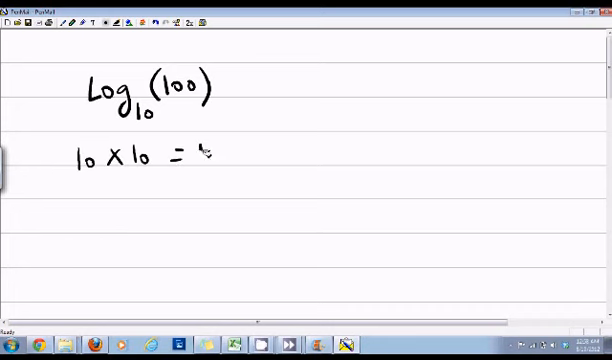
Finish 10 × 10 = 100, then write Log₁₀(100) = Log₁₀(10²) = 2 and Log₁₀(1000) = 3.
type("100")
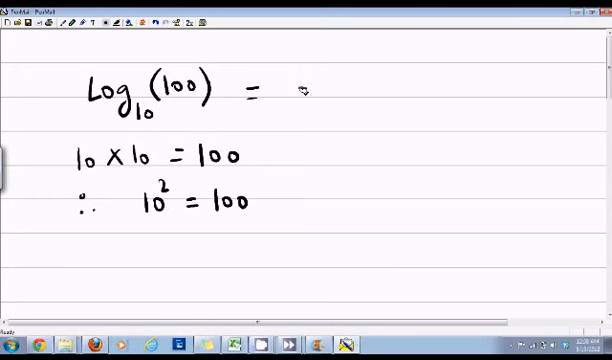
left_click_drag(300, 90, 345, 90)
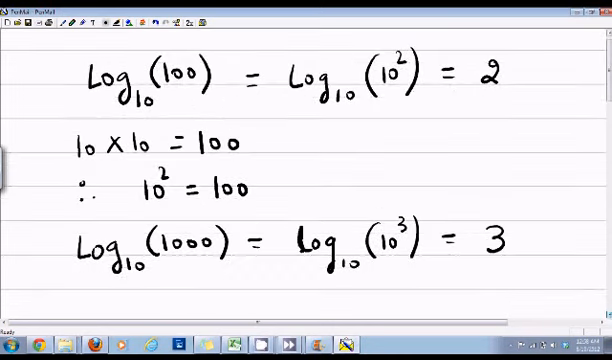
Handwrite Log₁₀(100000) on a fresh area, numbering its zeros 1 to 5, and answer 5.
scroll("up", 3)
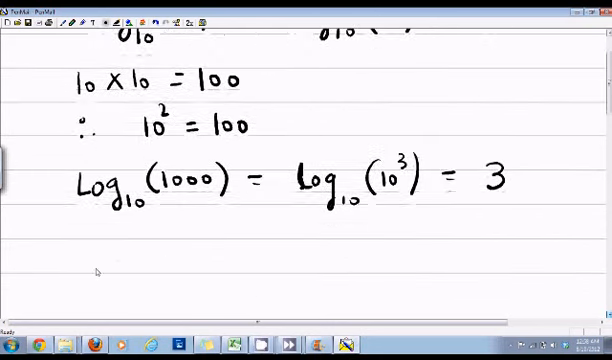
scroll("down", 3)
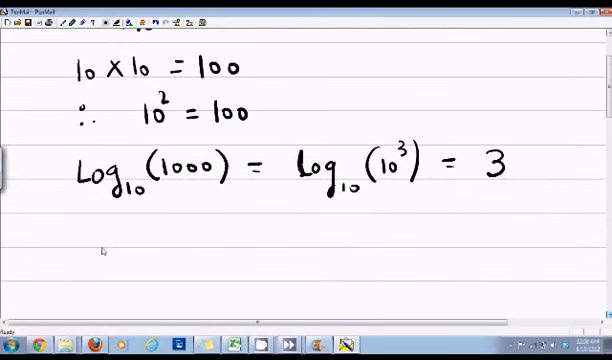
scroll("up", 3)
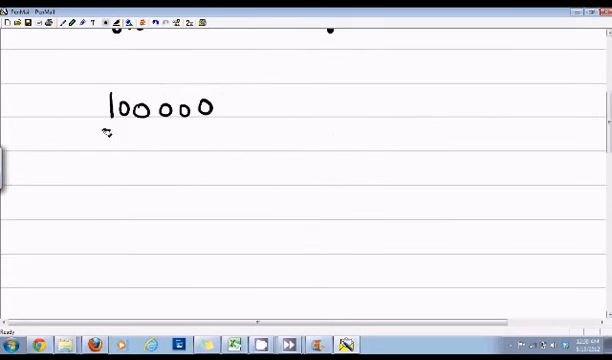
left_click_drag(45, 95, 42, 120)
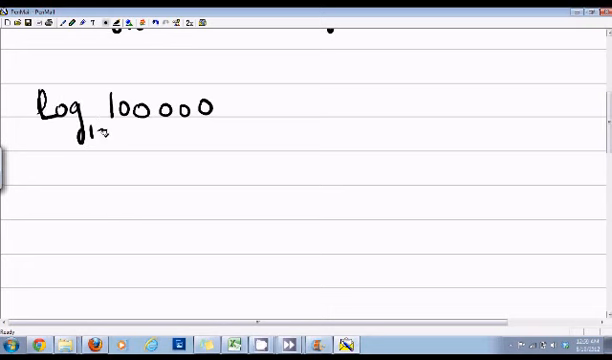
left_click_drag(95, 100, 215, 110)
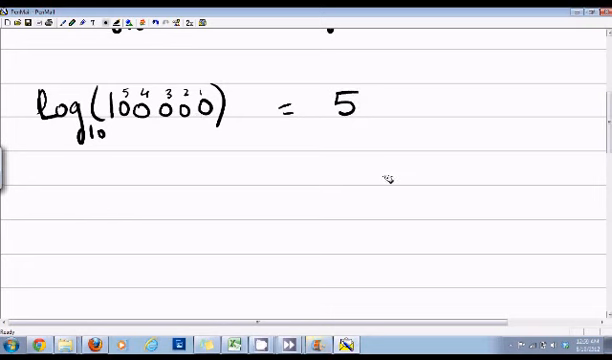
mouse_move(202, 205)
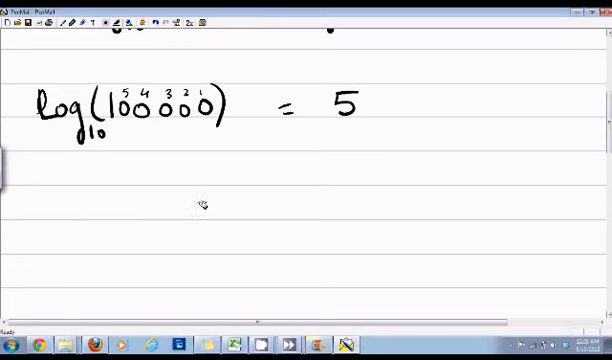
mouse_move(118, 215)
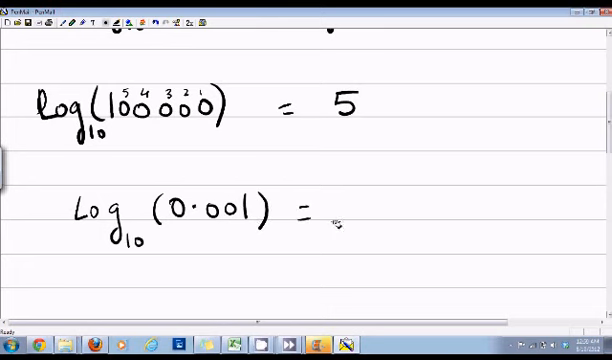
mouse_move(140, 278)
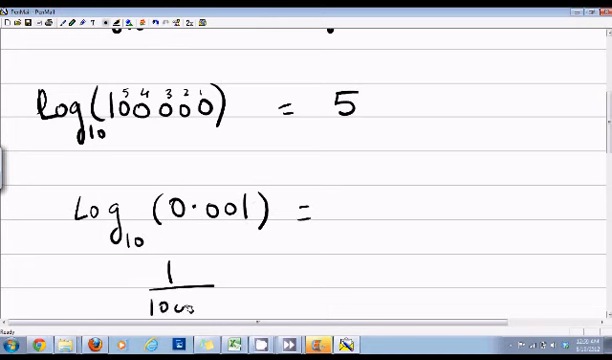
Write 1/1000 = 10⁻³ and Log₁₀(10⁻³) = −3, then 0.00001 on the next line.
scroll("down", 3)
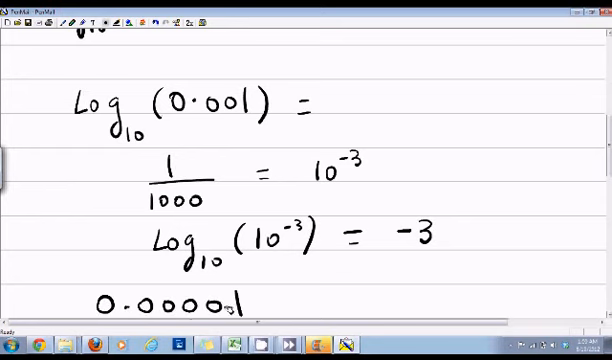
scroll("down", 3)
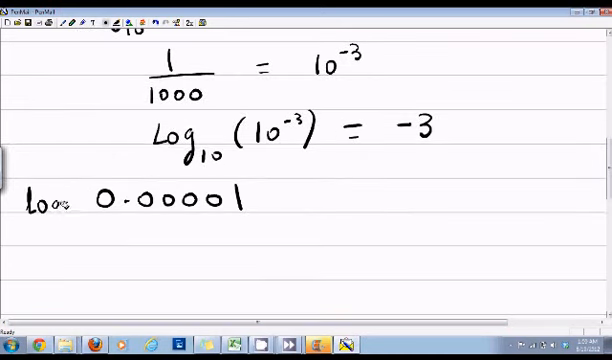
Write log₁₀ before 0.00001, number its decimal places 1–5, and begin the answer.
left_click(60, 200)
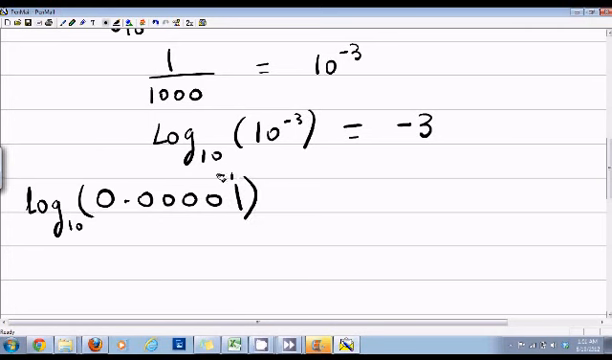
left_click(180, 178)
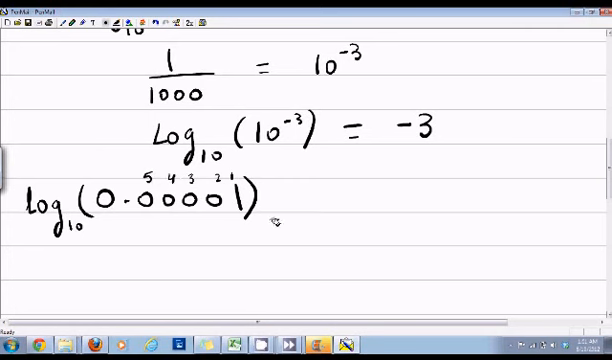
left_click(295, 190)
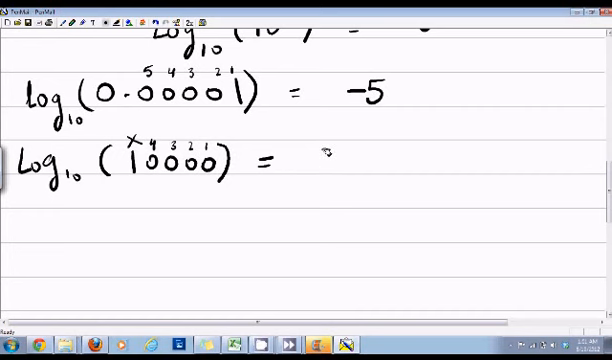
Complete log₁₀(0.00001) = −5, then write Log₁₀(10000) = 4 with its zeros counted.
left_click(320, 160)
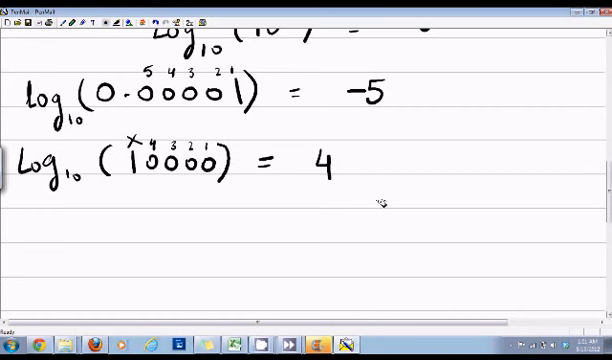
mouse_move(155, 231)
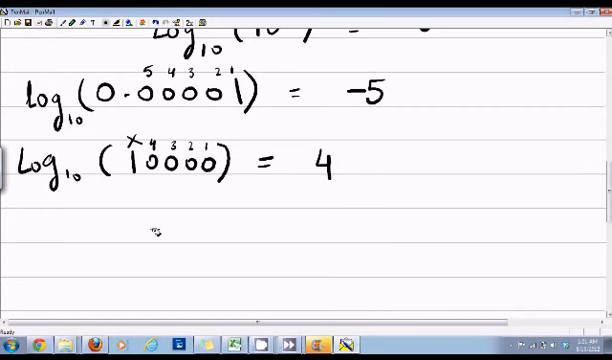